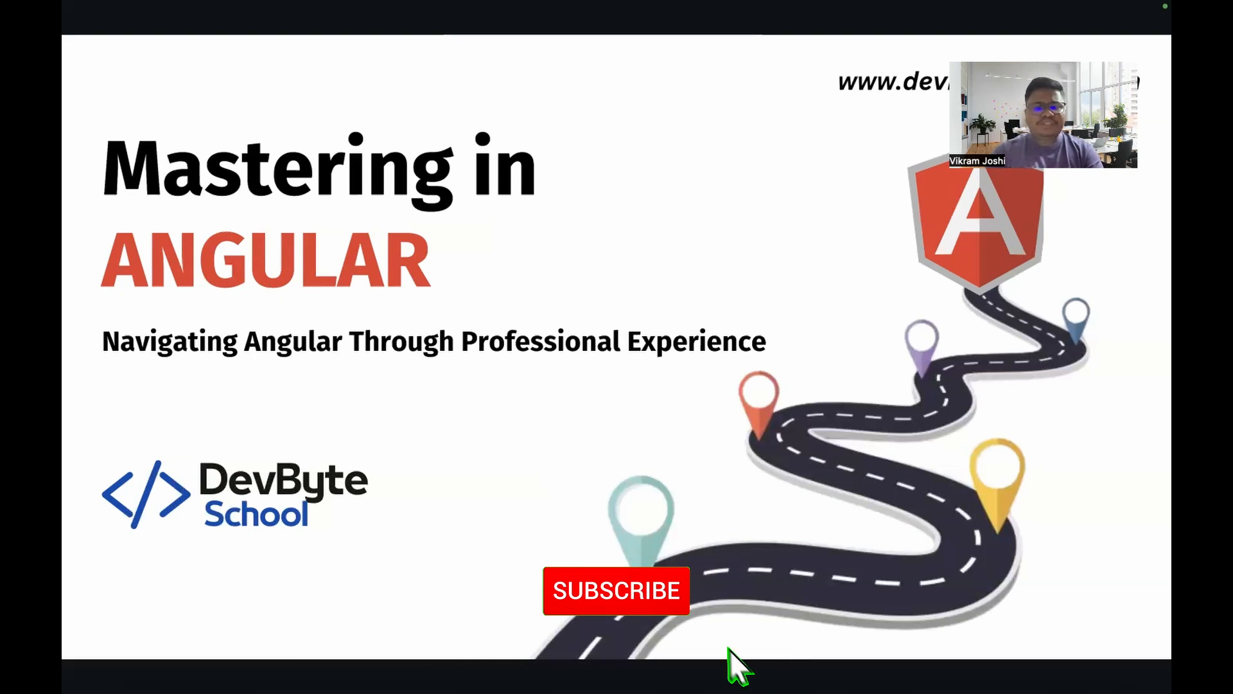
Step: Activate the animated Subscribe prompt so it completes to Subscribed with check mark and bell
left_click(616, 590)
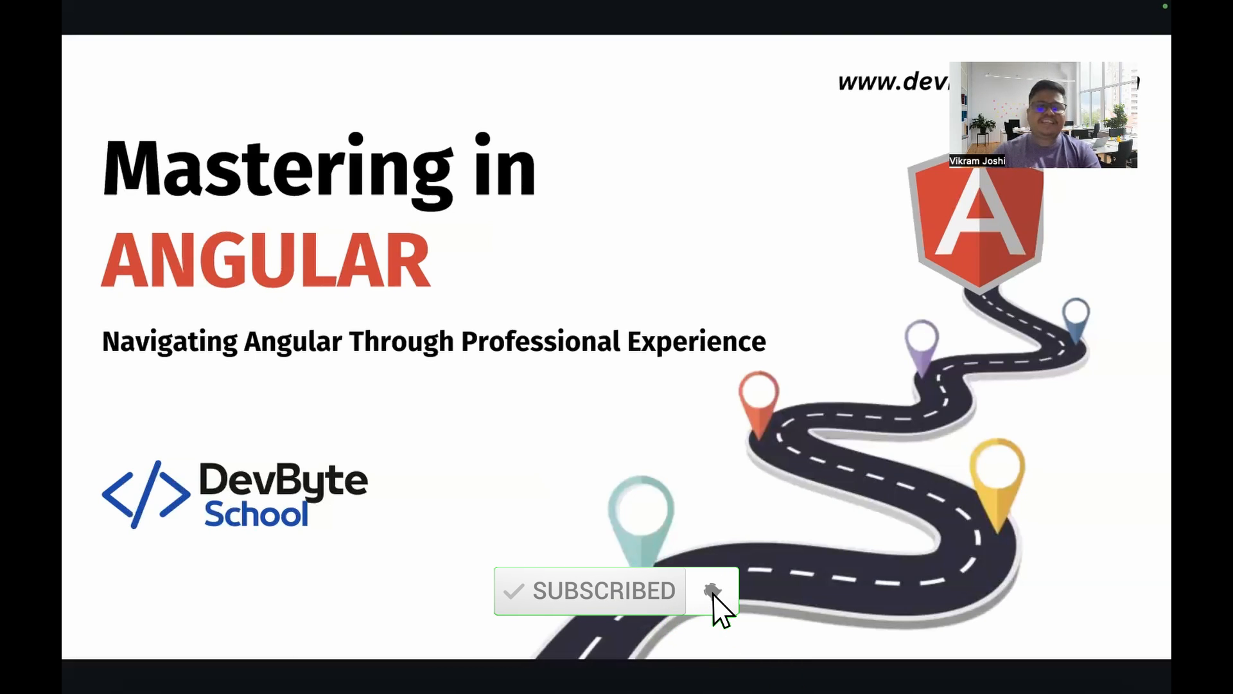